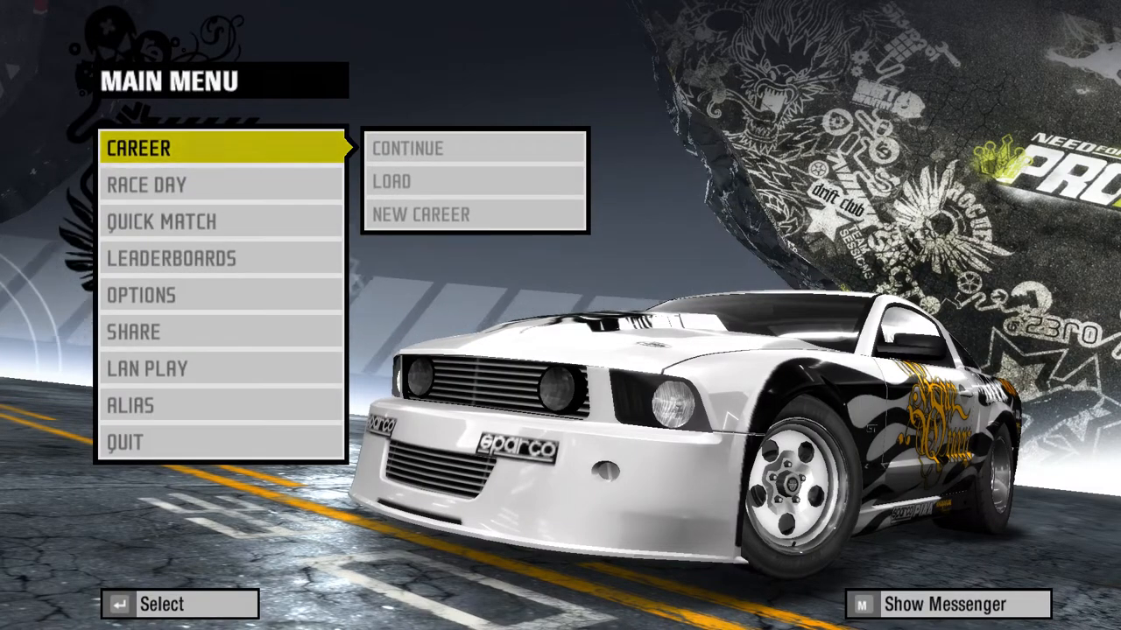
View the 50,000 cash in Career > Garage, back out, and return to the desktop.
left_click(136, 147)
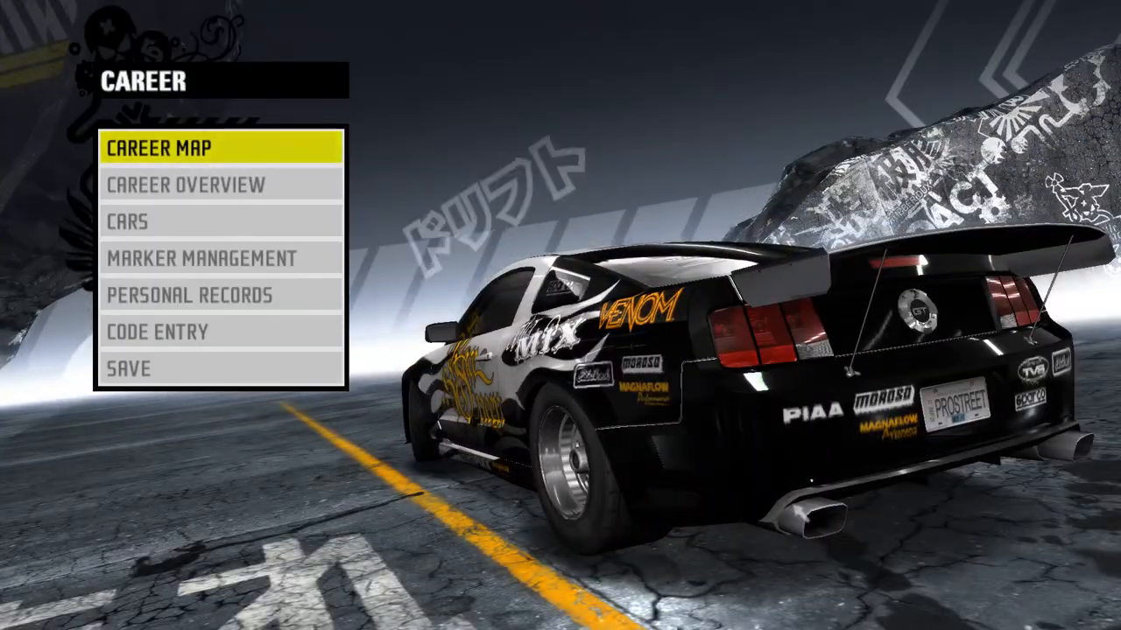
left_click(129, 221)
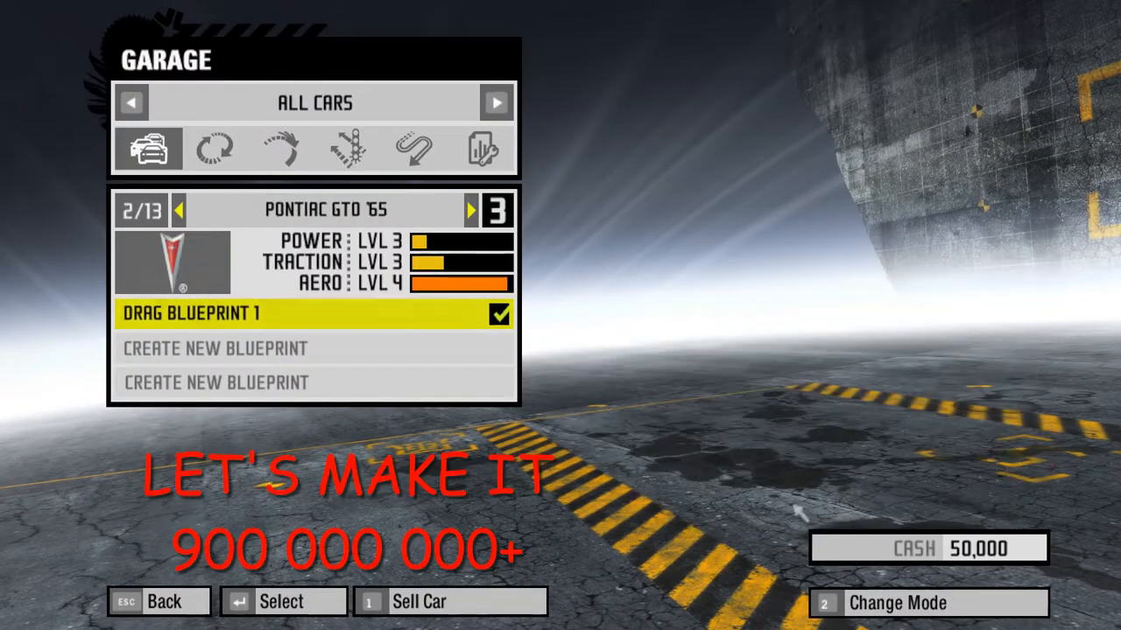
left_click(178, 210)
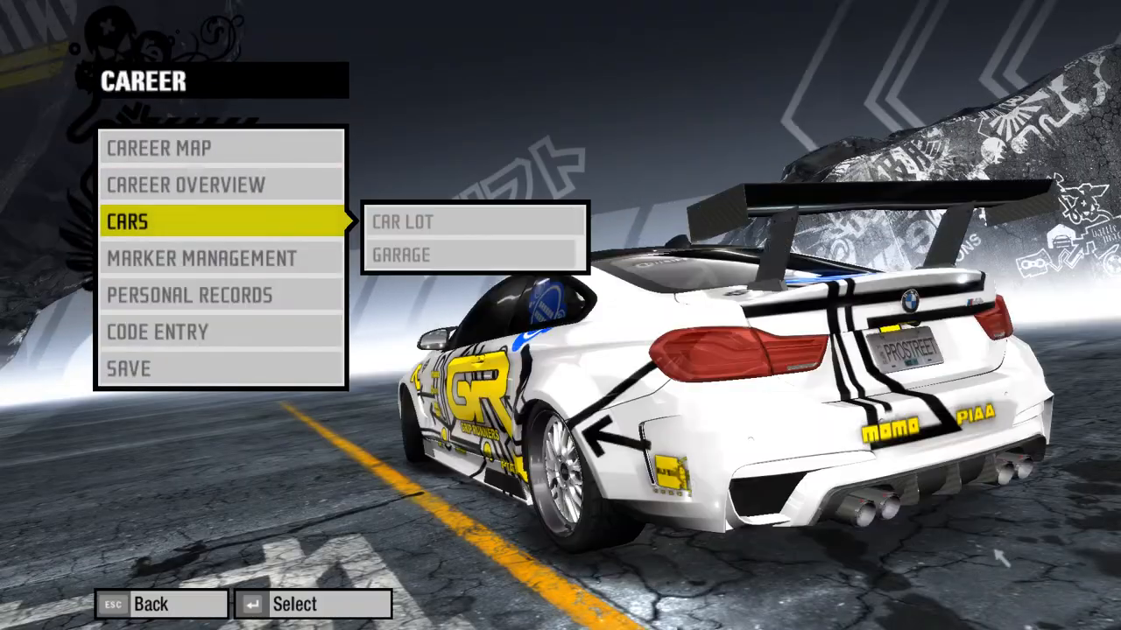
key("Escape")
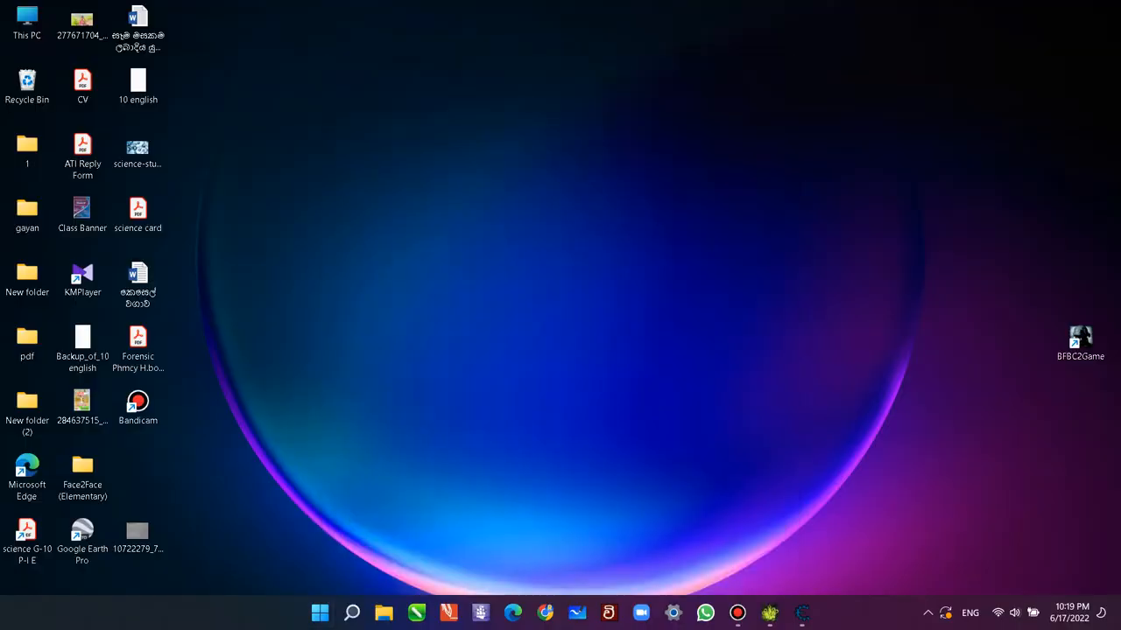
Launch Cheat Engine and attach it to the Need for Speed ProStreet process.
left_click(801, 613)
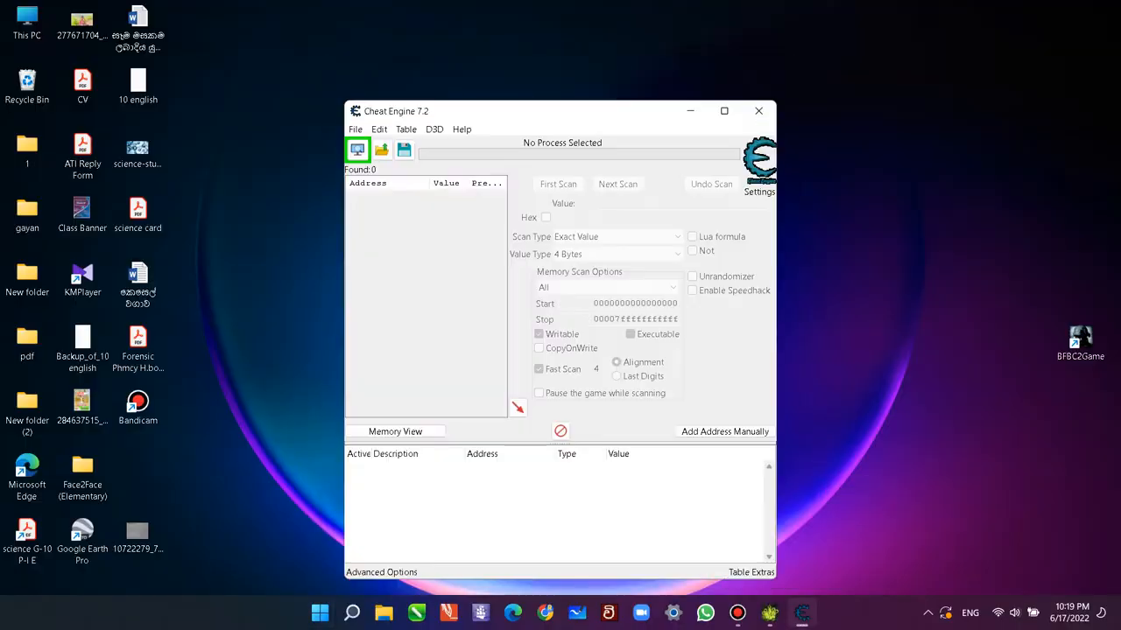
left_click(357, 149)
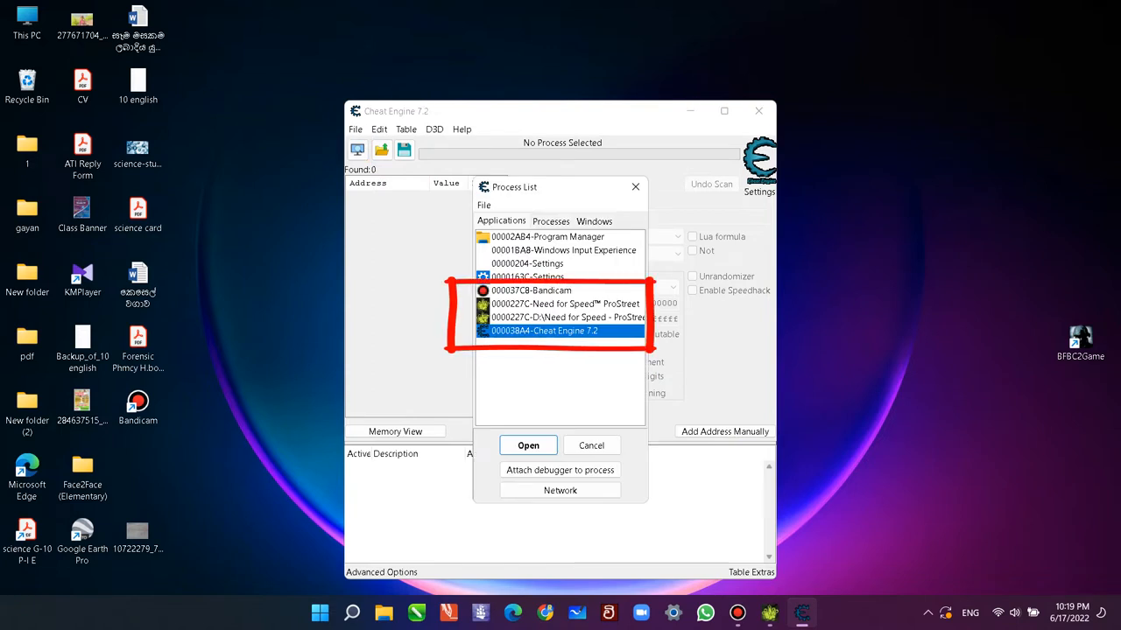
left_click(567, 317)
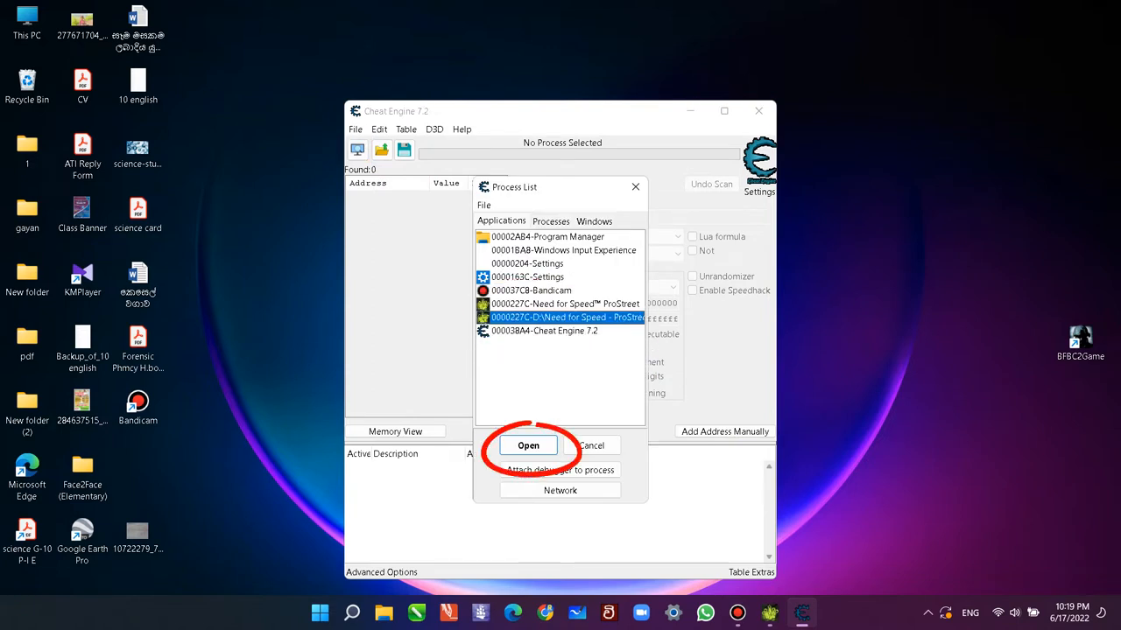
left_click(528, 446)
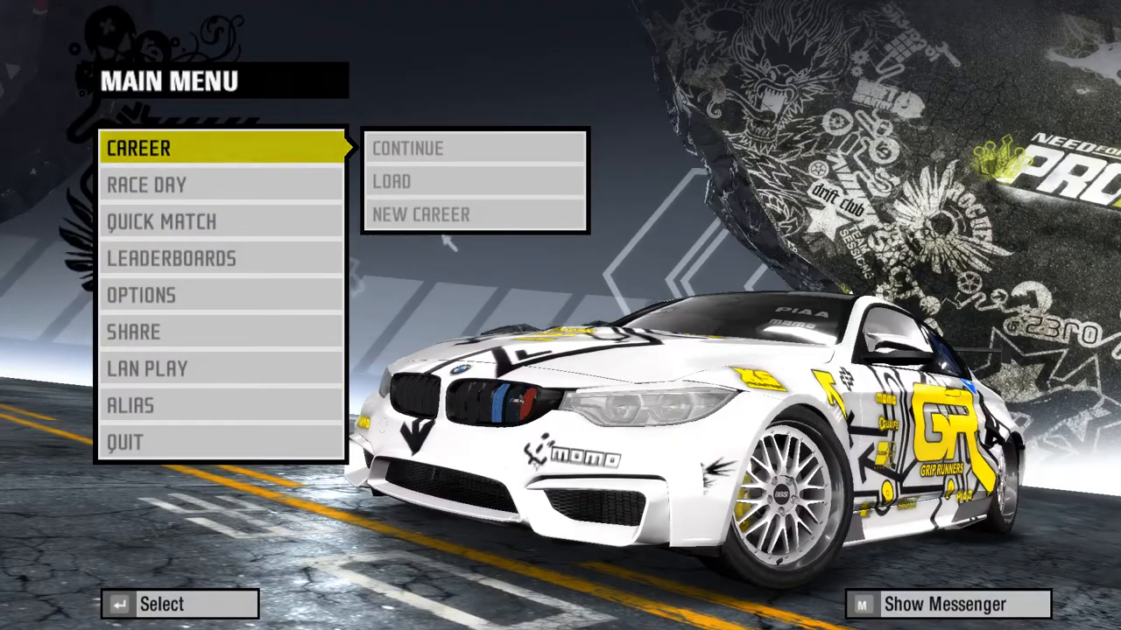
Enter Career and the Garage to see the current 50,000 cash balance.
left_click(136, 149)
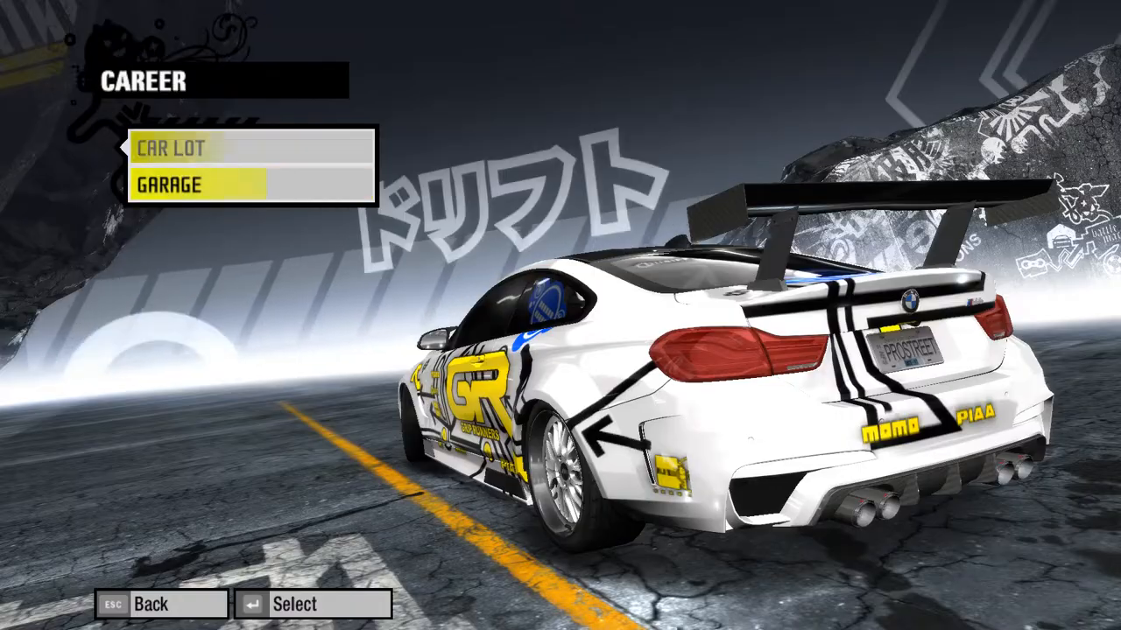
left_click(171, 186)
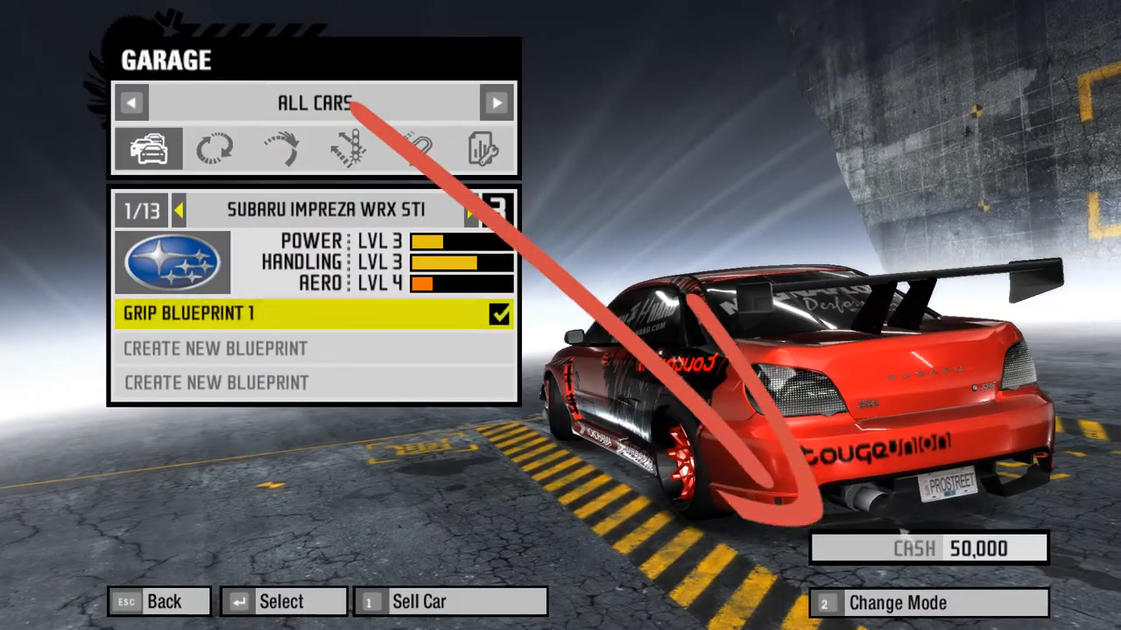
left_click(319, 613)
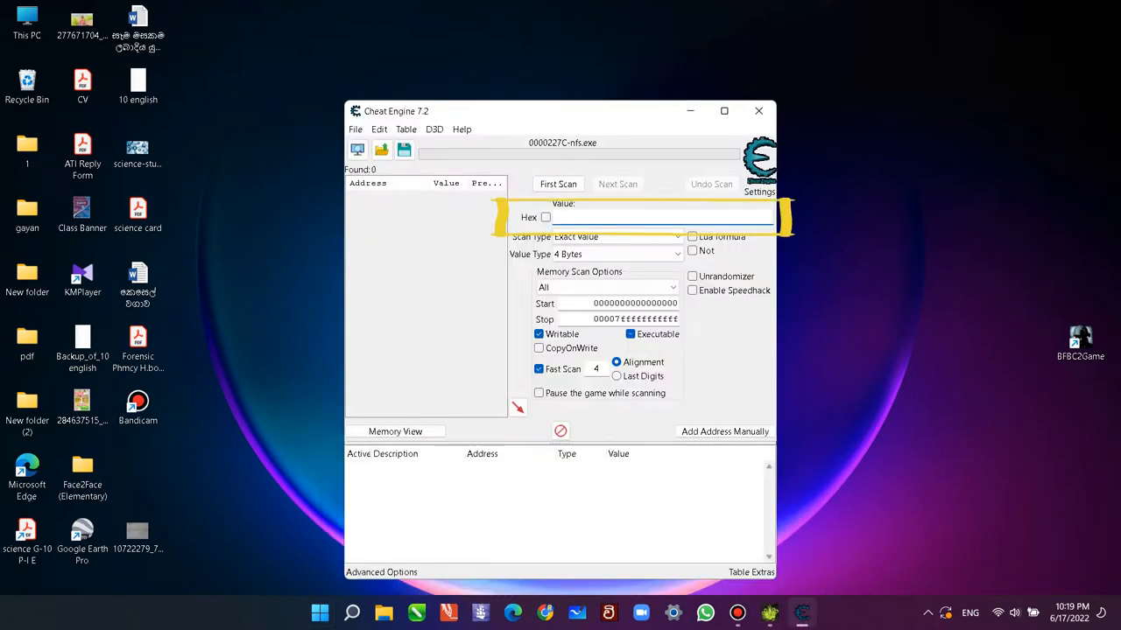
Run a First Scan for the exact 4-byte value 50000.
type("50000")
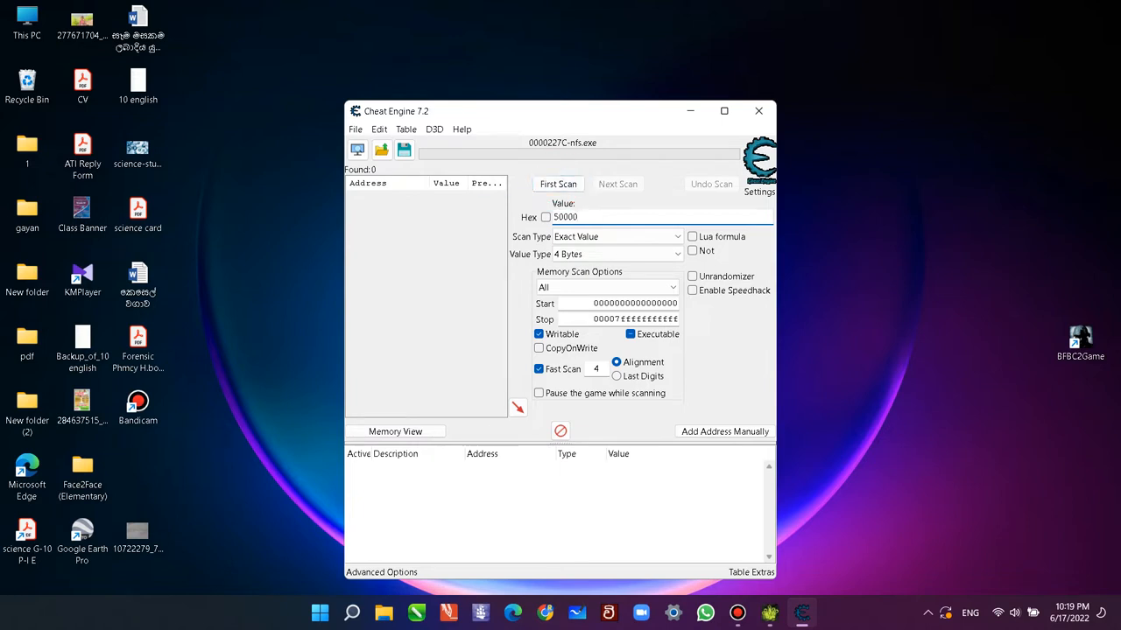
left_click(557, 183)
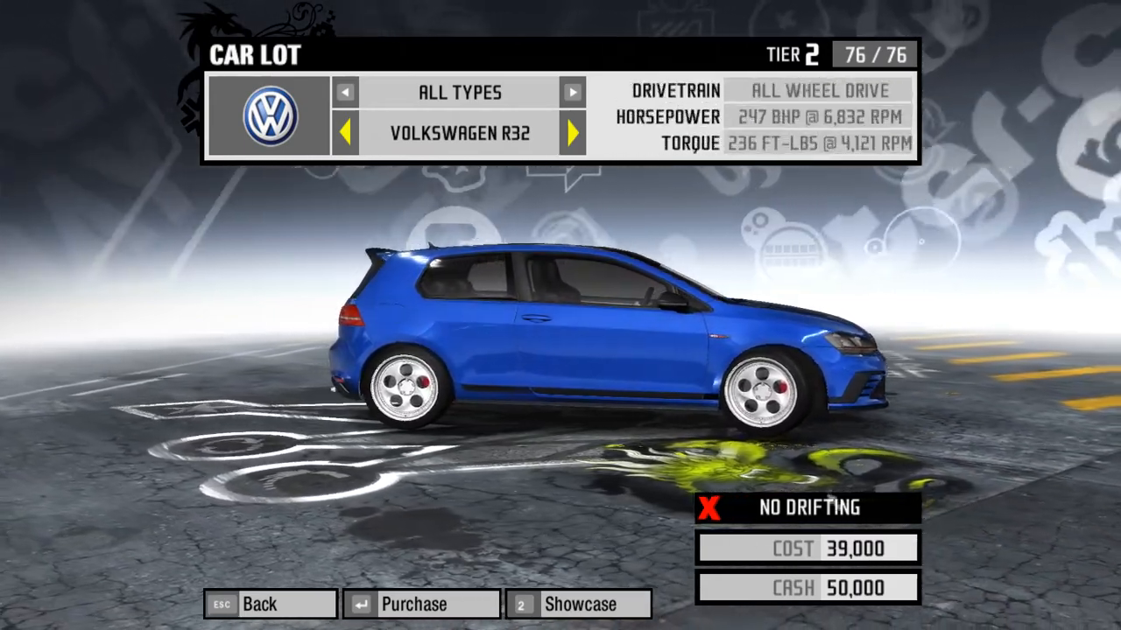
Purchase the Volkswagen R32 for Grip Mode, dropping cash to 11,000.
left_click(421, 604)
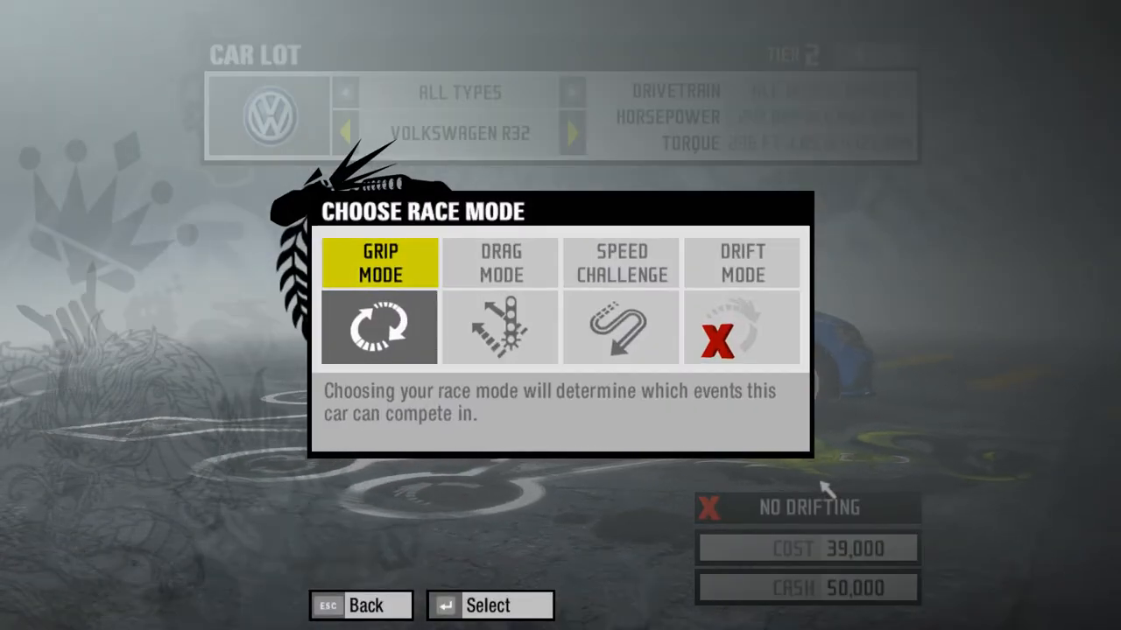
left_click(488, 606)
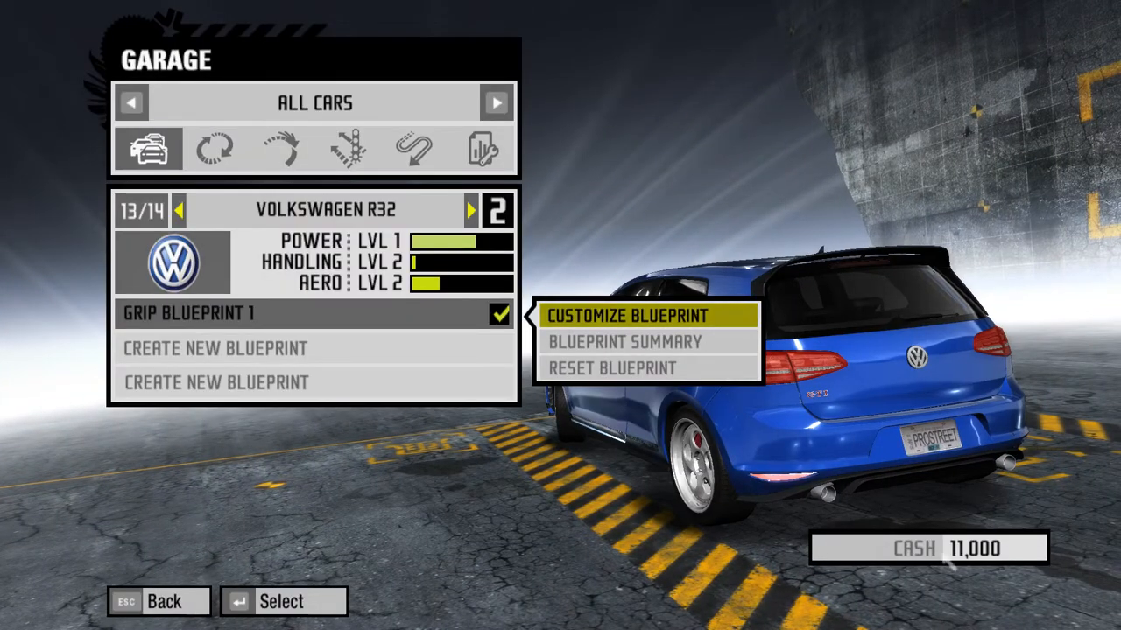
left_click(318, 612)
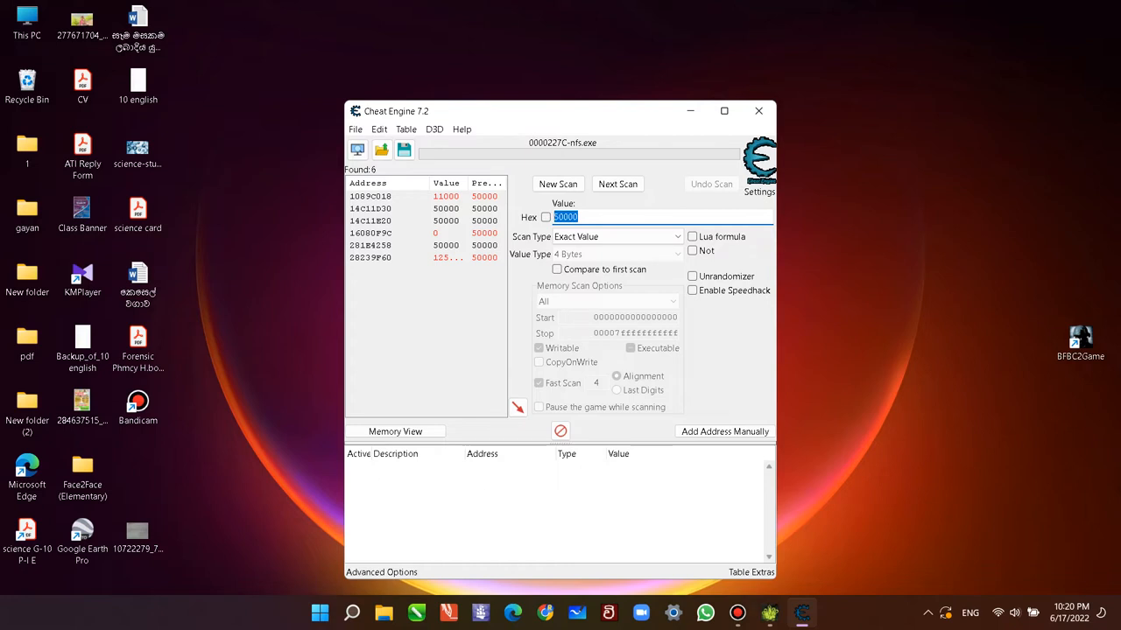
Next-scan for 11000, set the found address to 99999999, and confirm the new cash in-game.
type("1100")
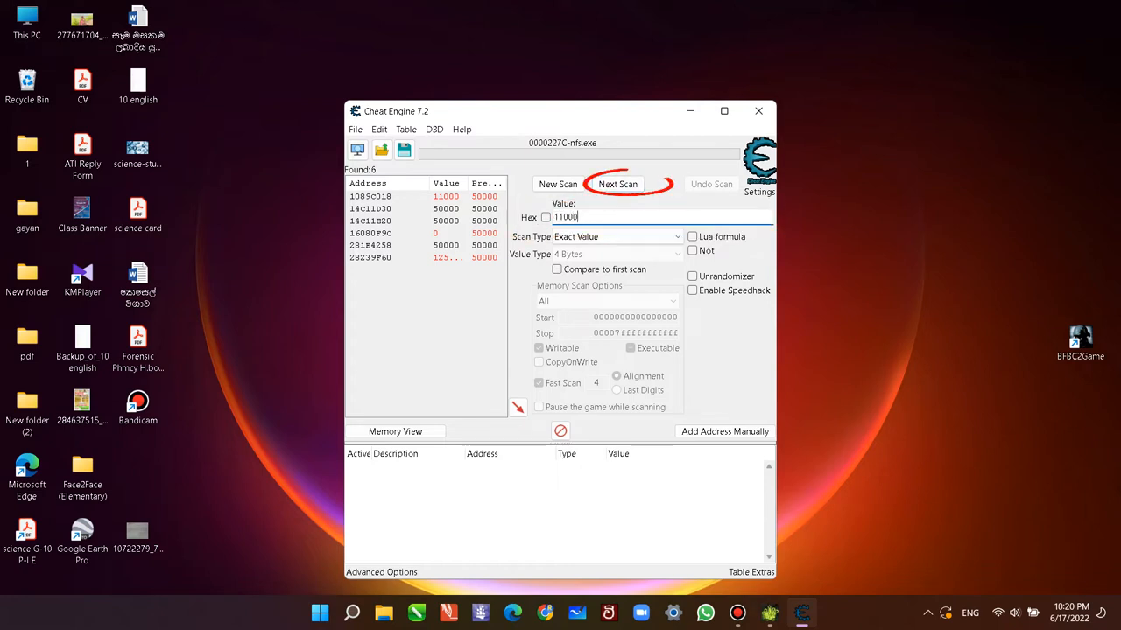
left_click(616, 184)
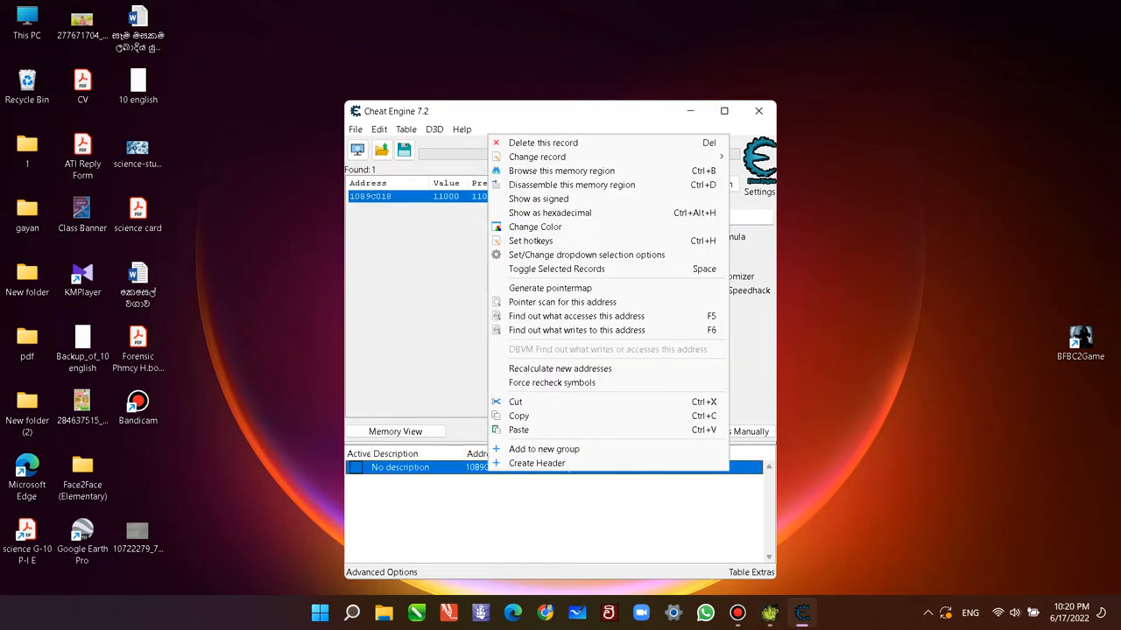
mouse_move(535, 158)
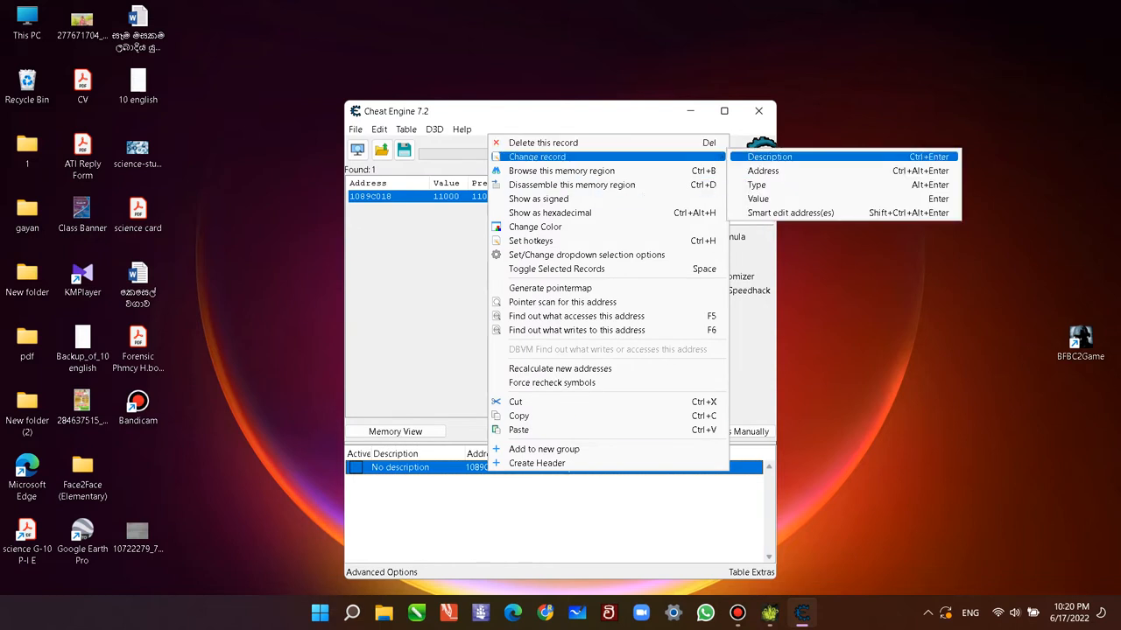
mouse_move(756, 200)
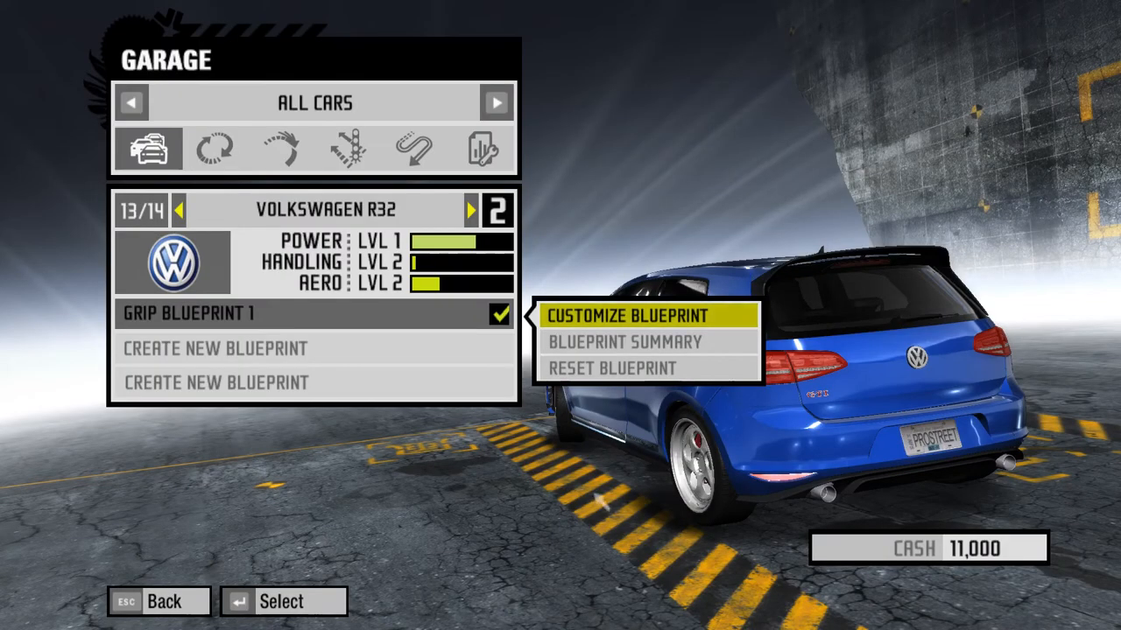
left_click(623, 315)
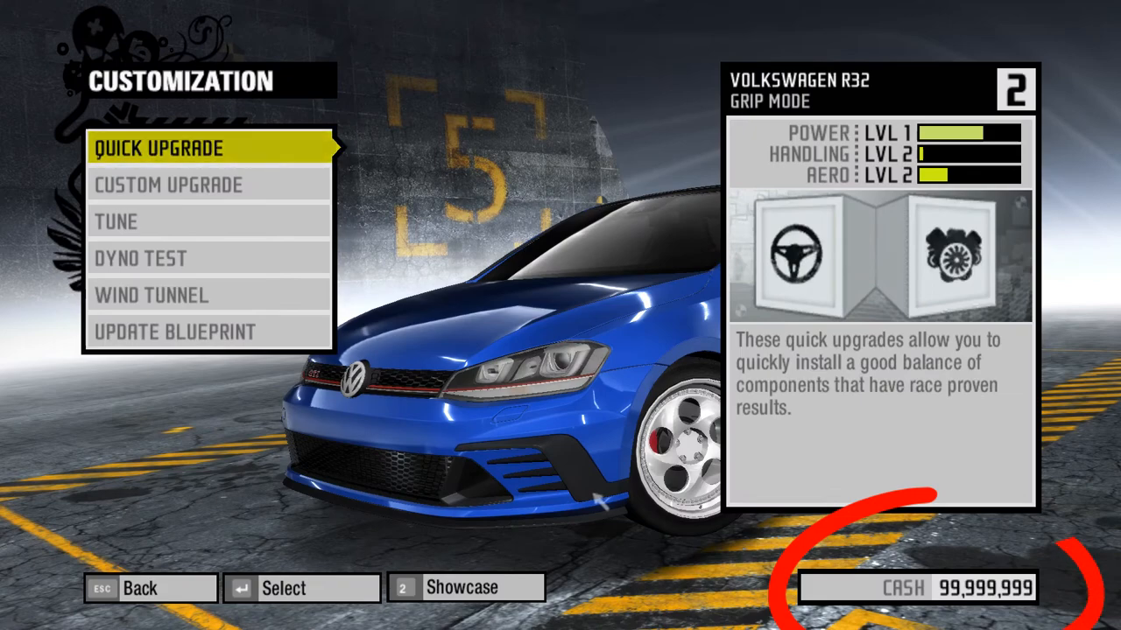